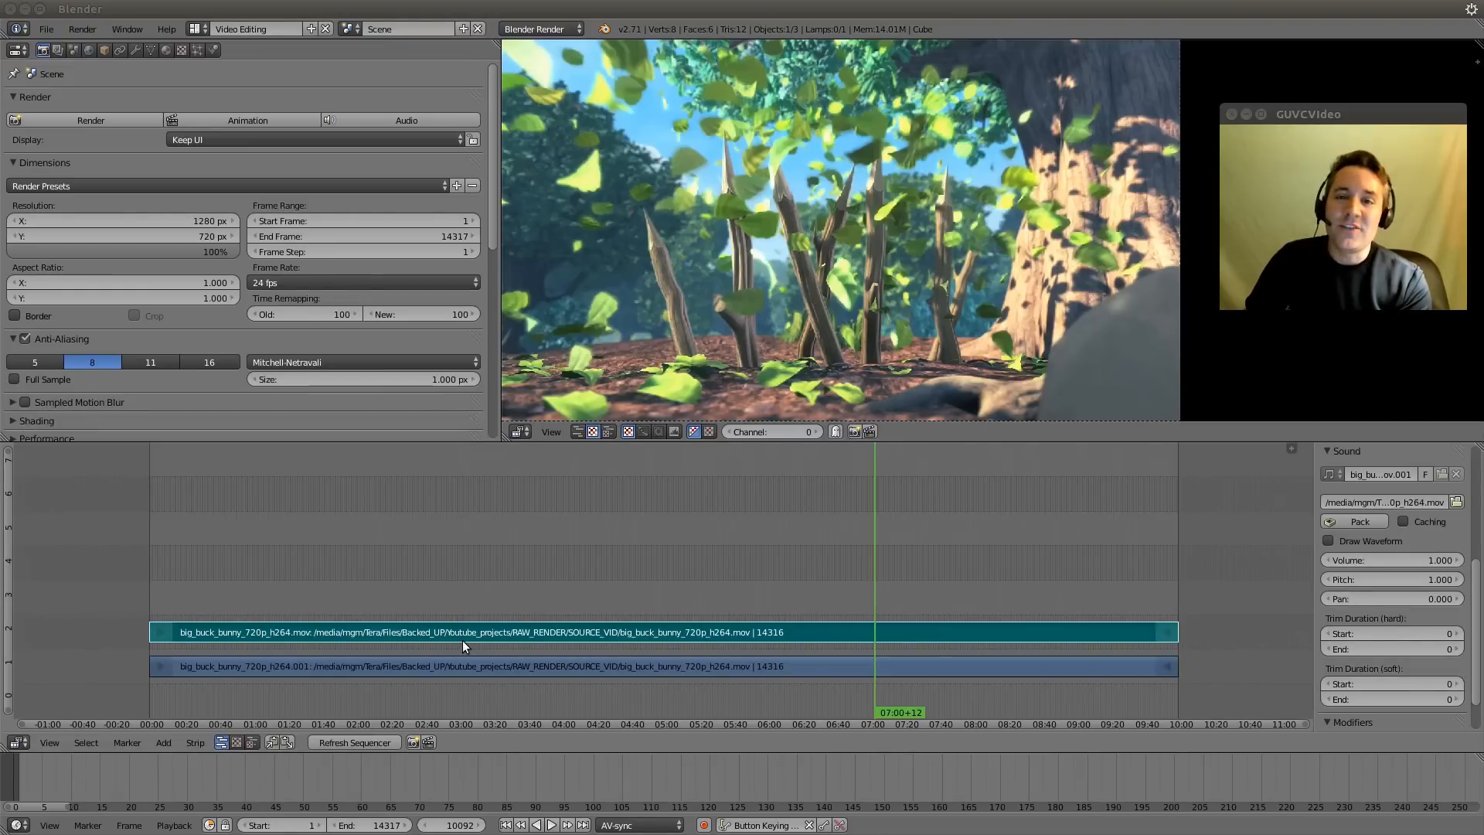
pyautogui.moveTo(460, 649)
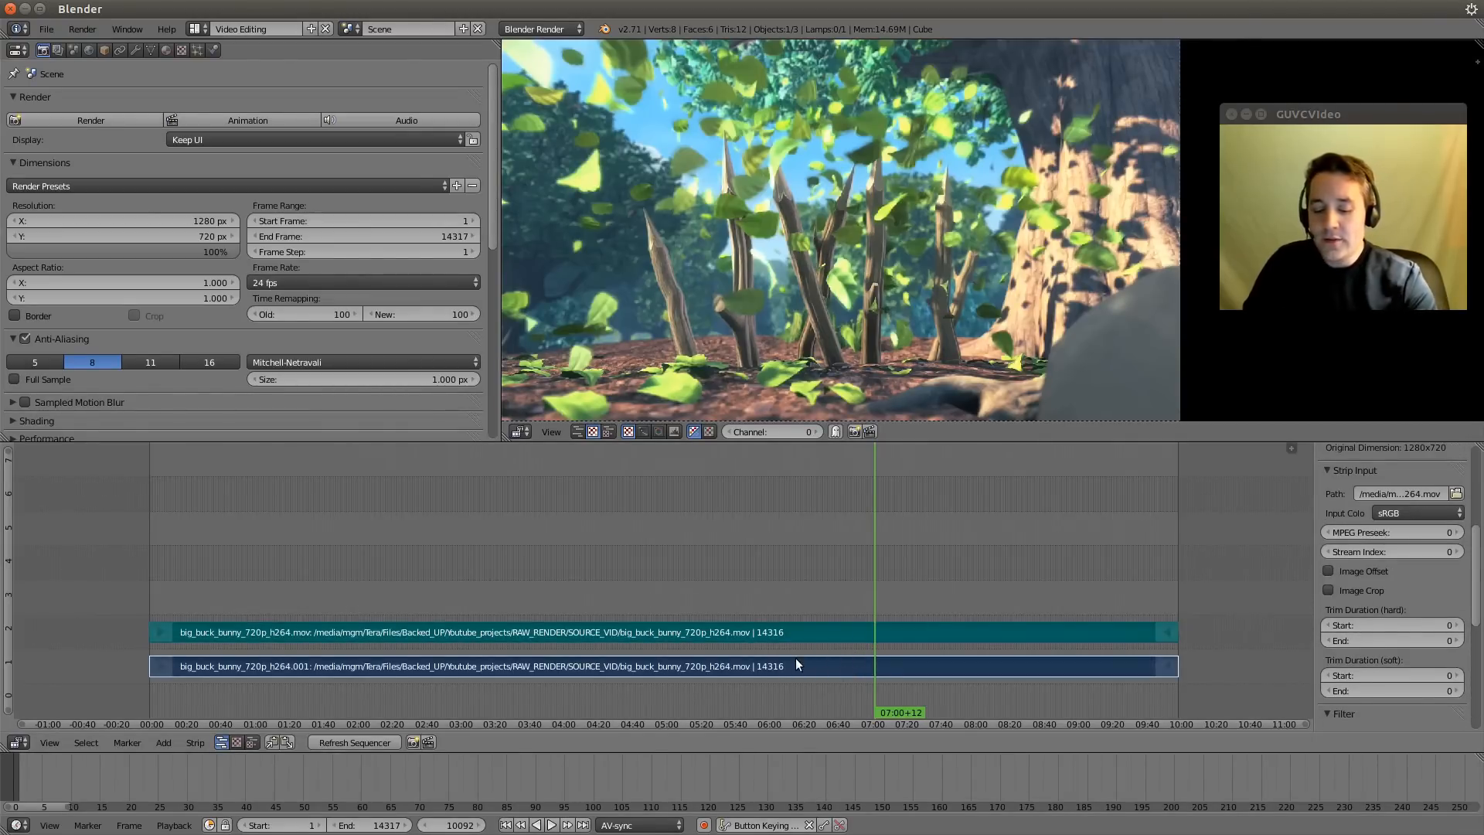
# - Soft-cut both Big Buck Bunny strips at the seven-minute playhead with Strip > Cut (soft)
pyautogui.click(195, 742)
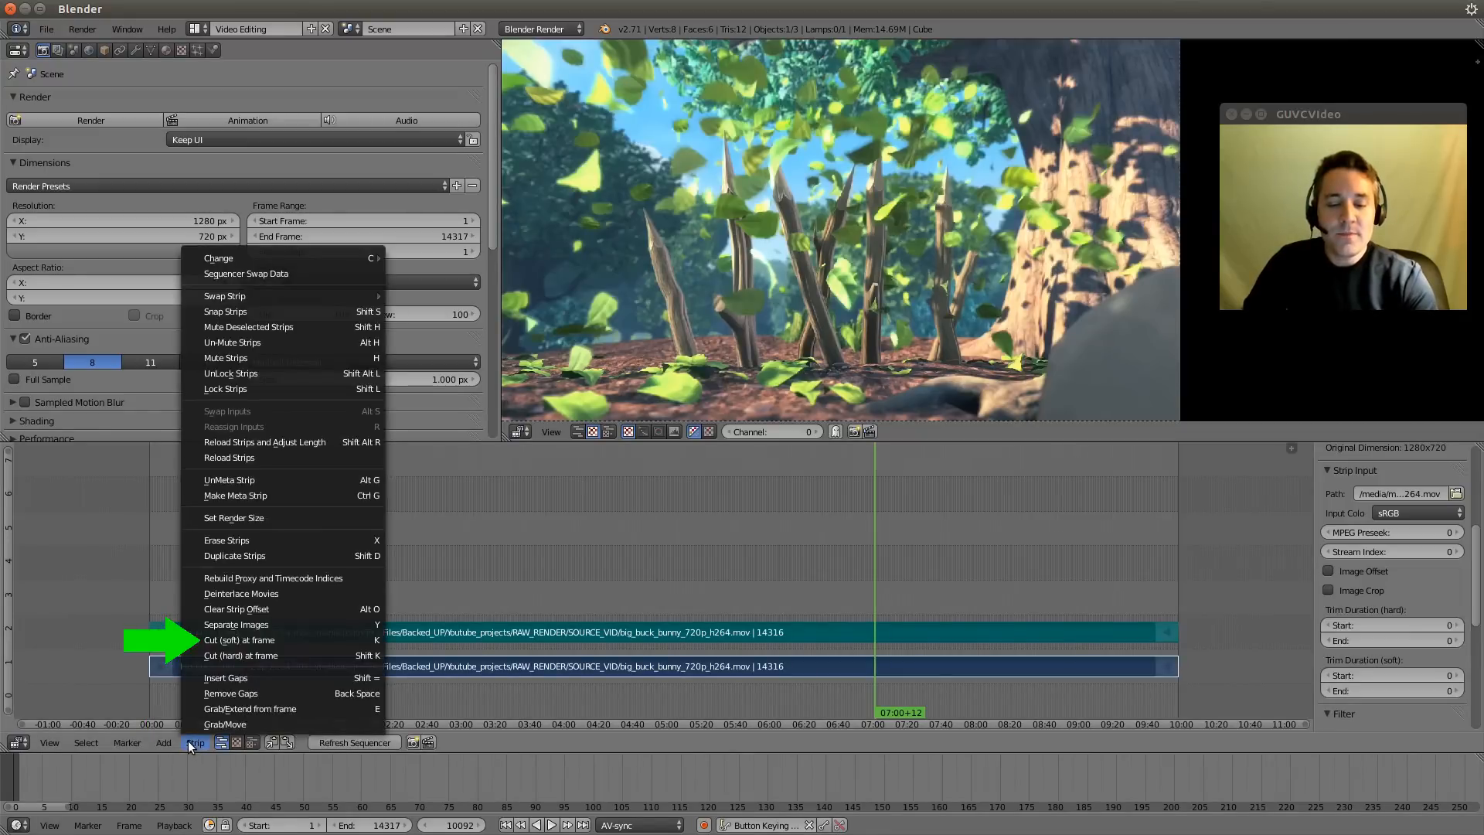
pyautogui.moveTo(284, 640)
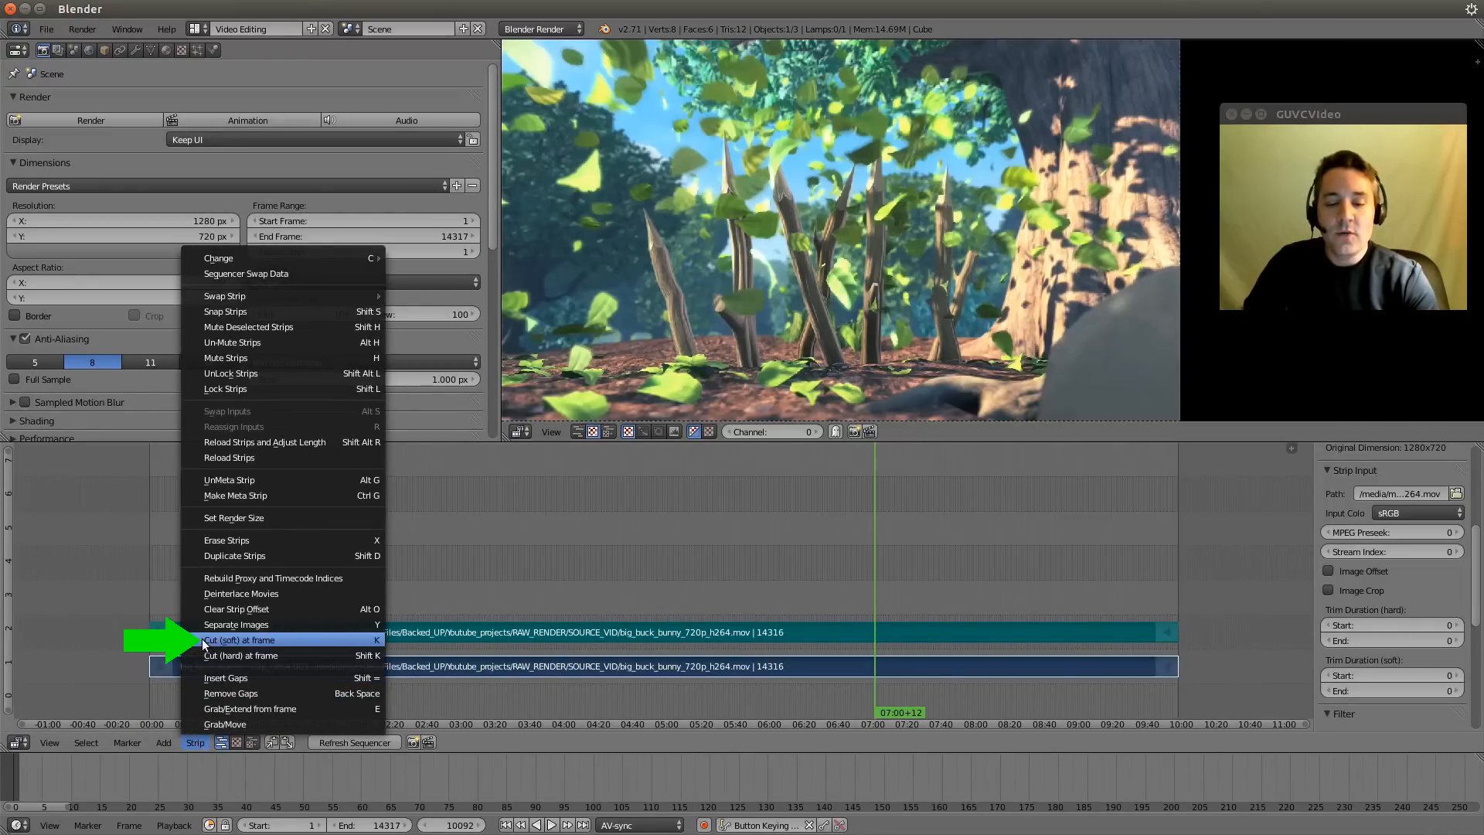
pyautogui.click(235, 640)
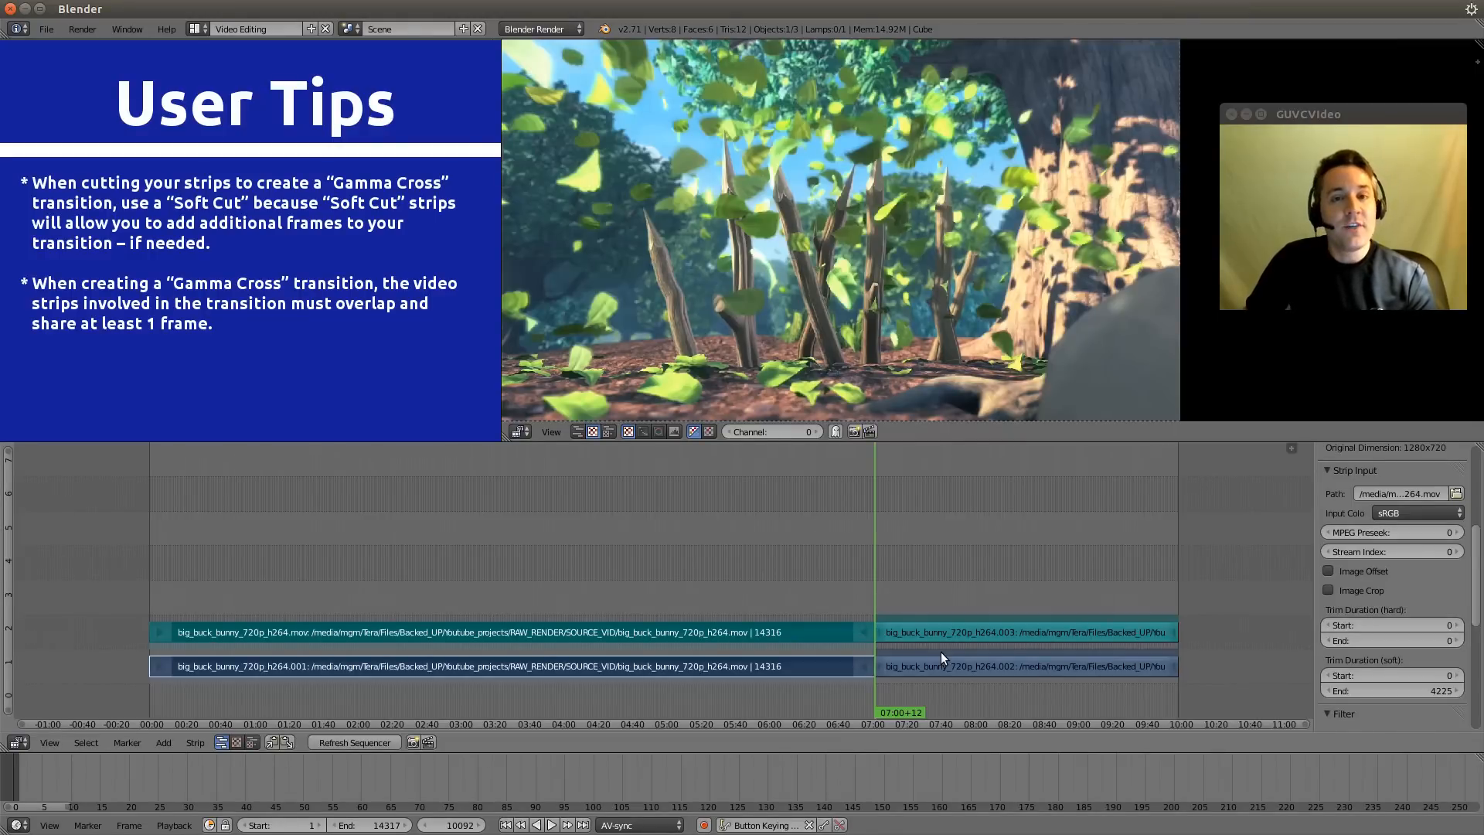
pyautogui.moveTo(964, 641)
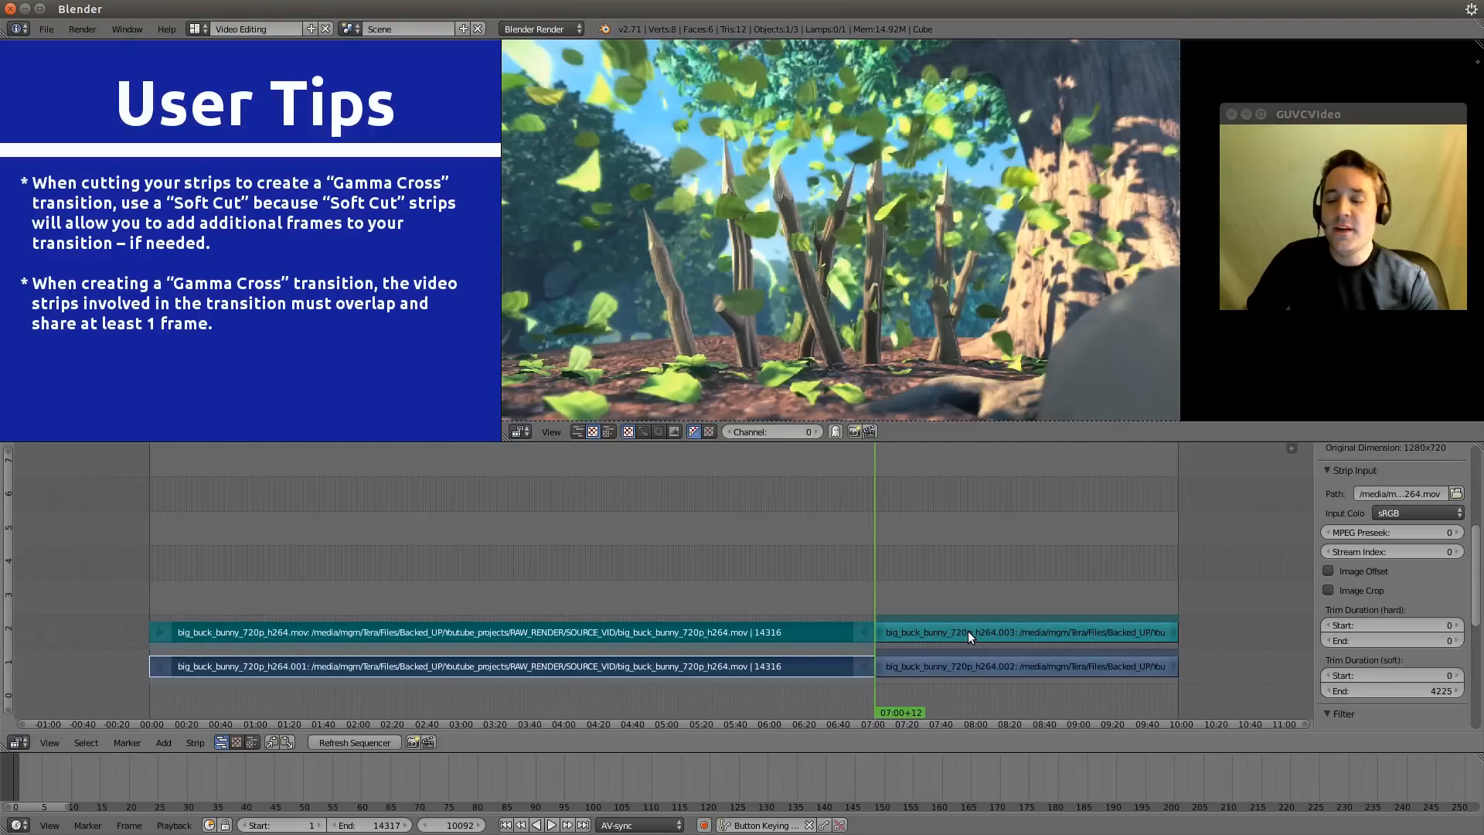
# - Select the right-hand post-cut strip so it can move to a higher, overlapping channel
pyautogui.click(1022, 665)
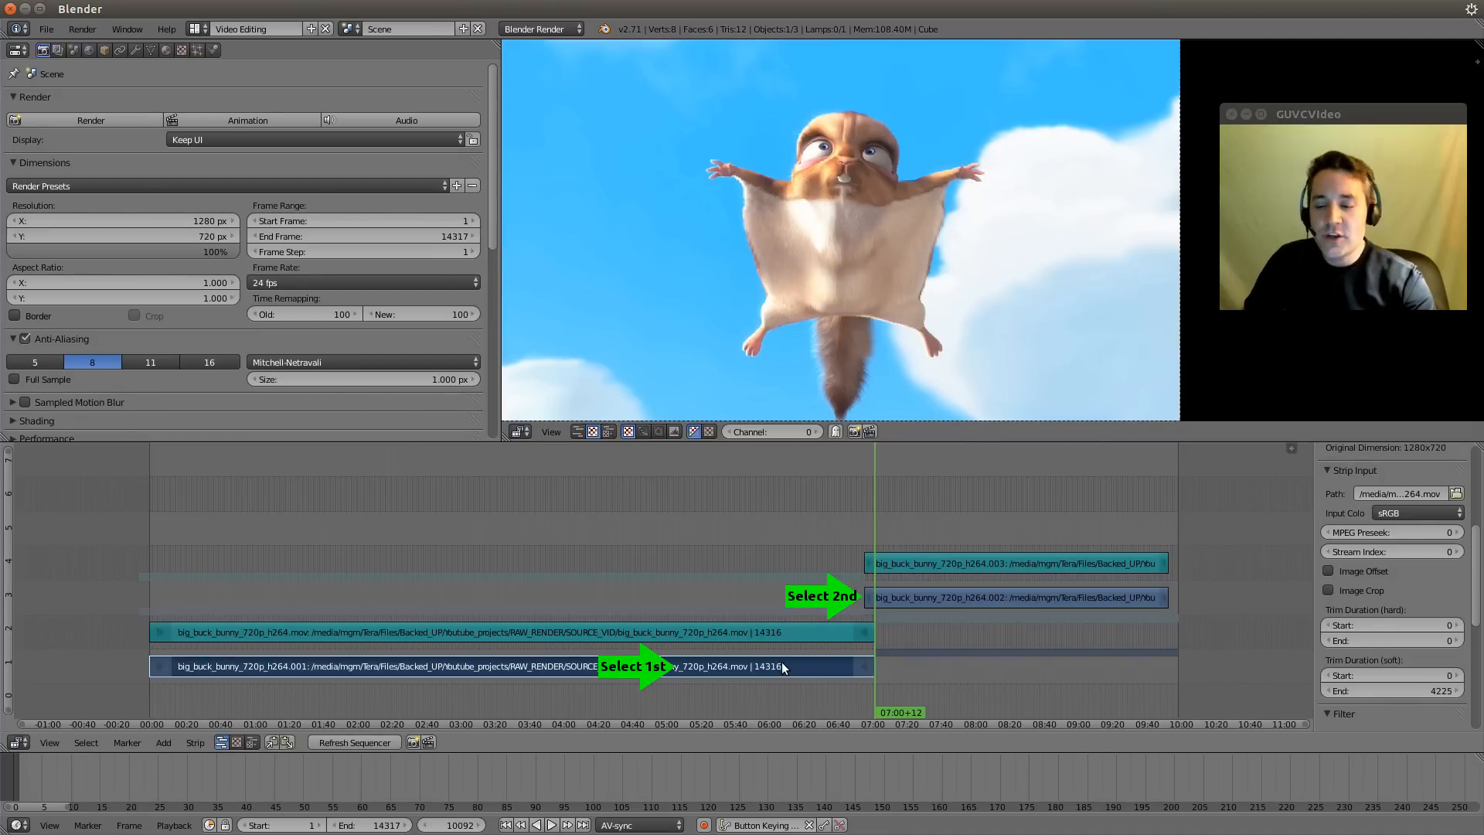
# - Add the raised video piece to the selection and insert a Gamma Cross effect strip
pyautogui.click(1015, 598)
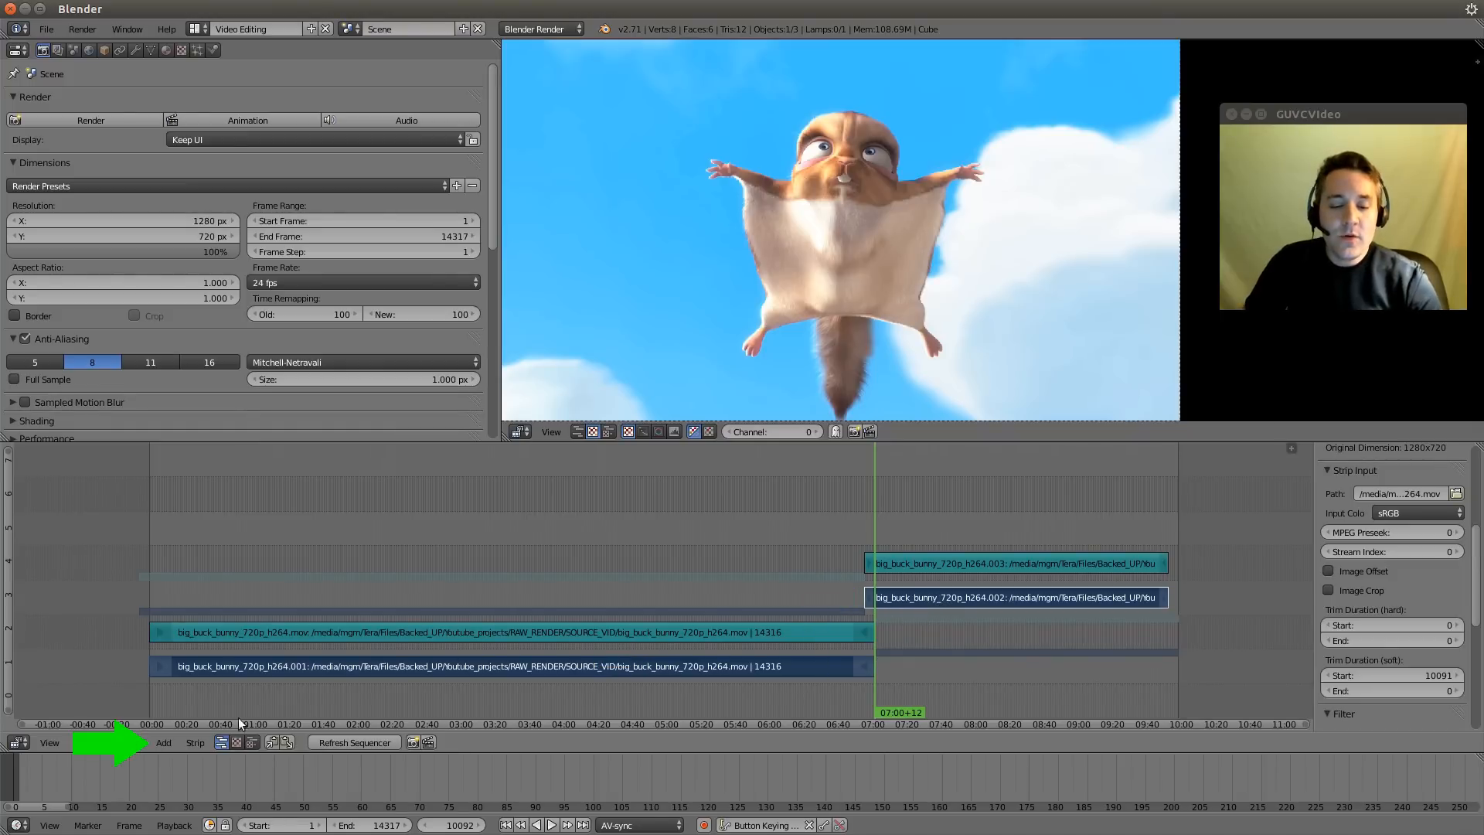
pyautogui.click(163, 742)
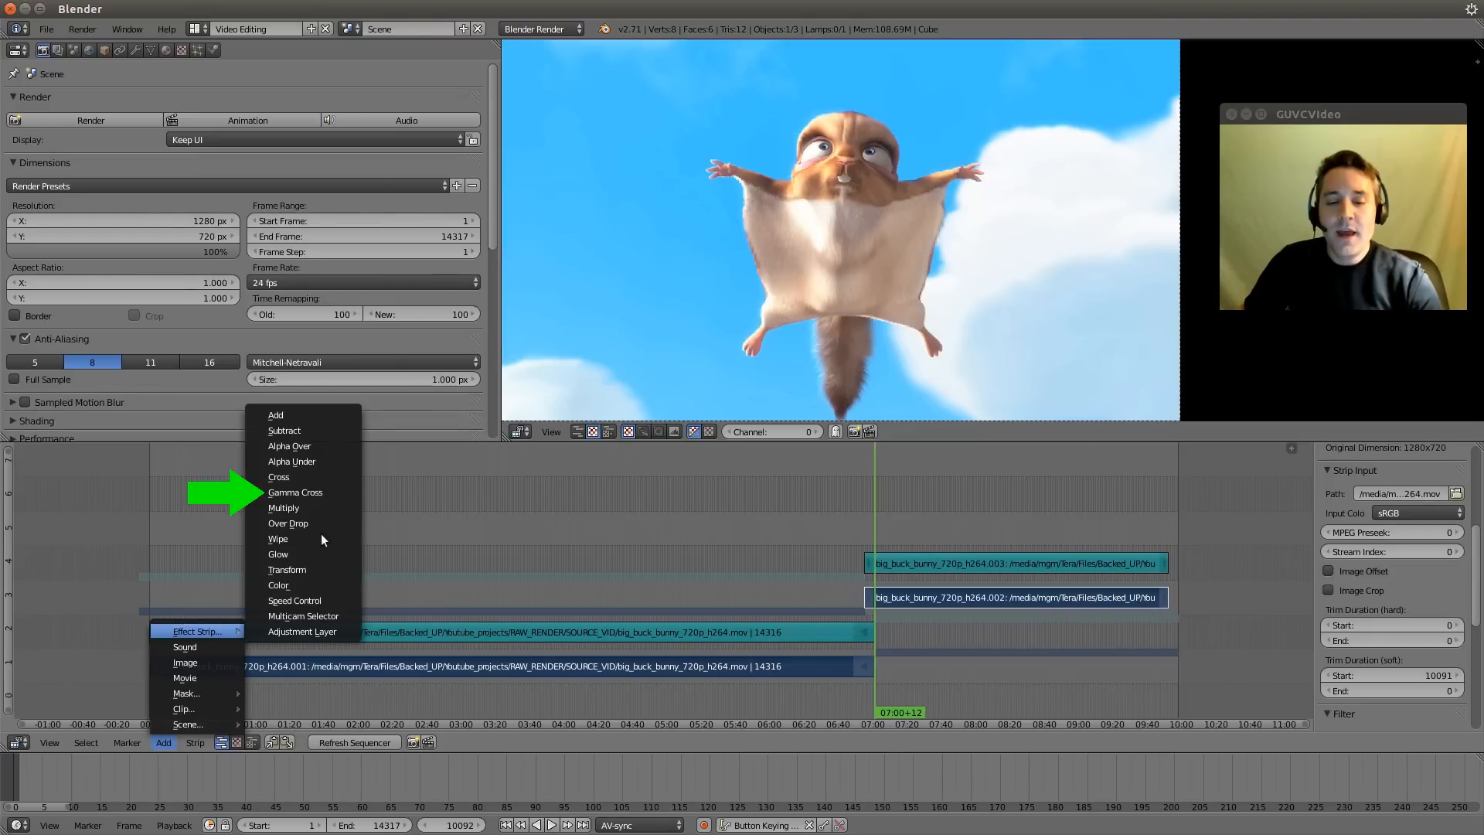
pyautogui.click(278, 476)
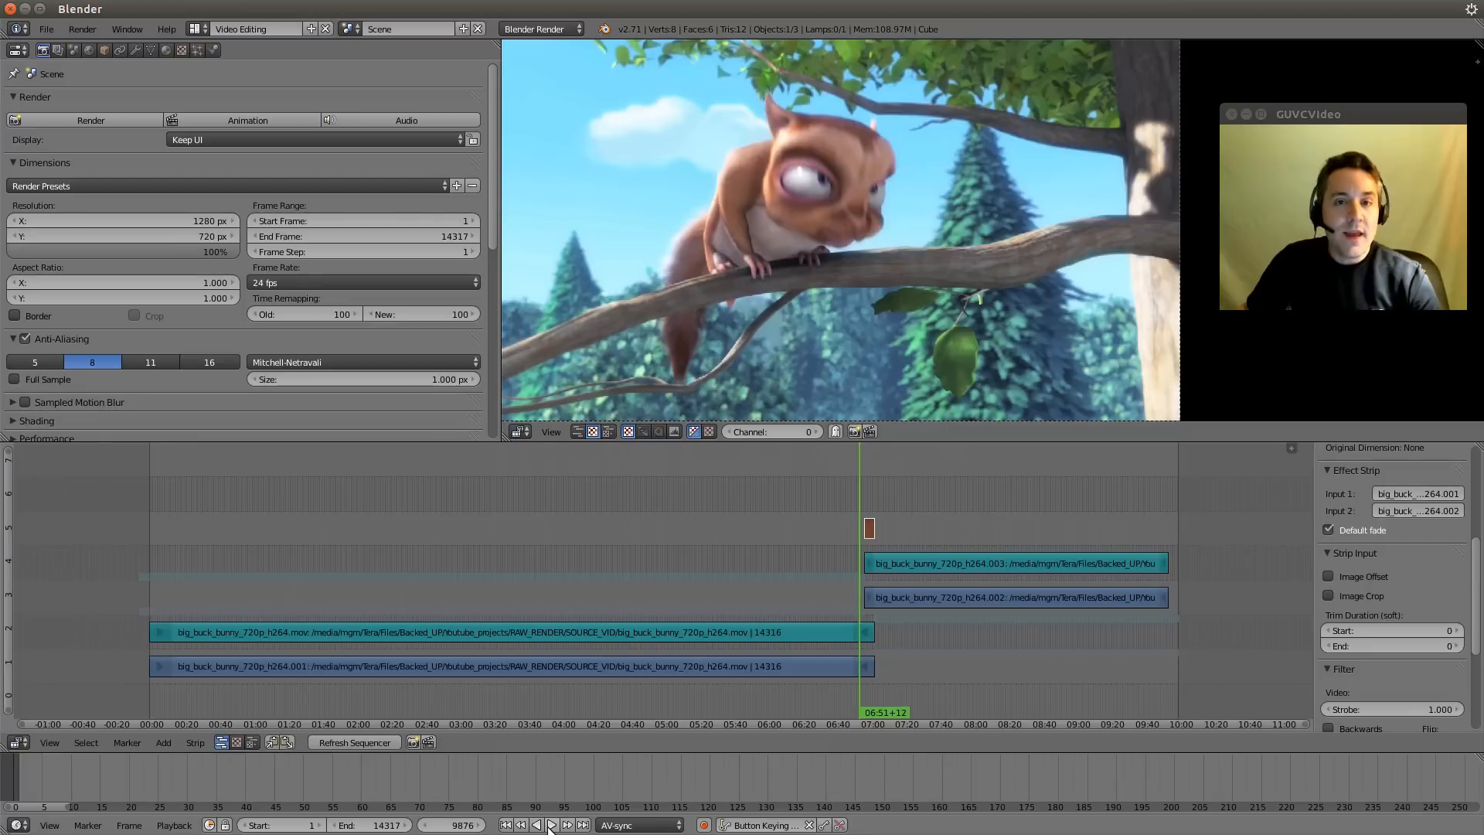
pyautogui.click(552, 825)
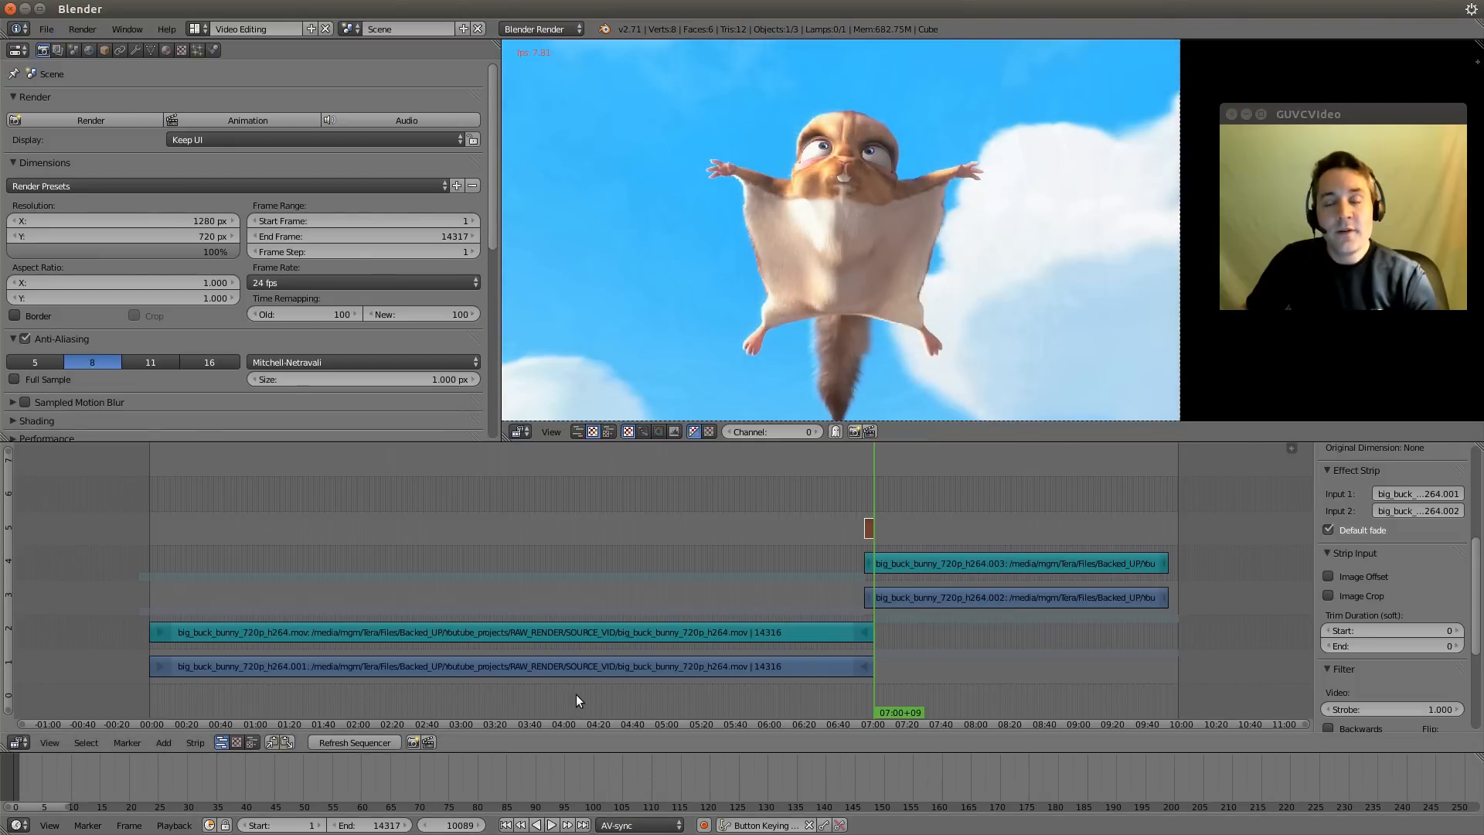
pyautogui.moveTo(865, 558)
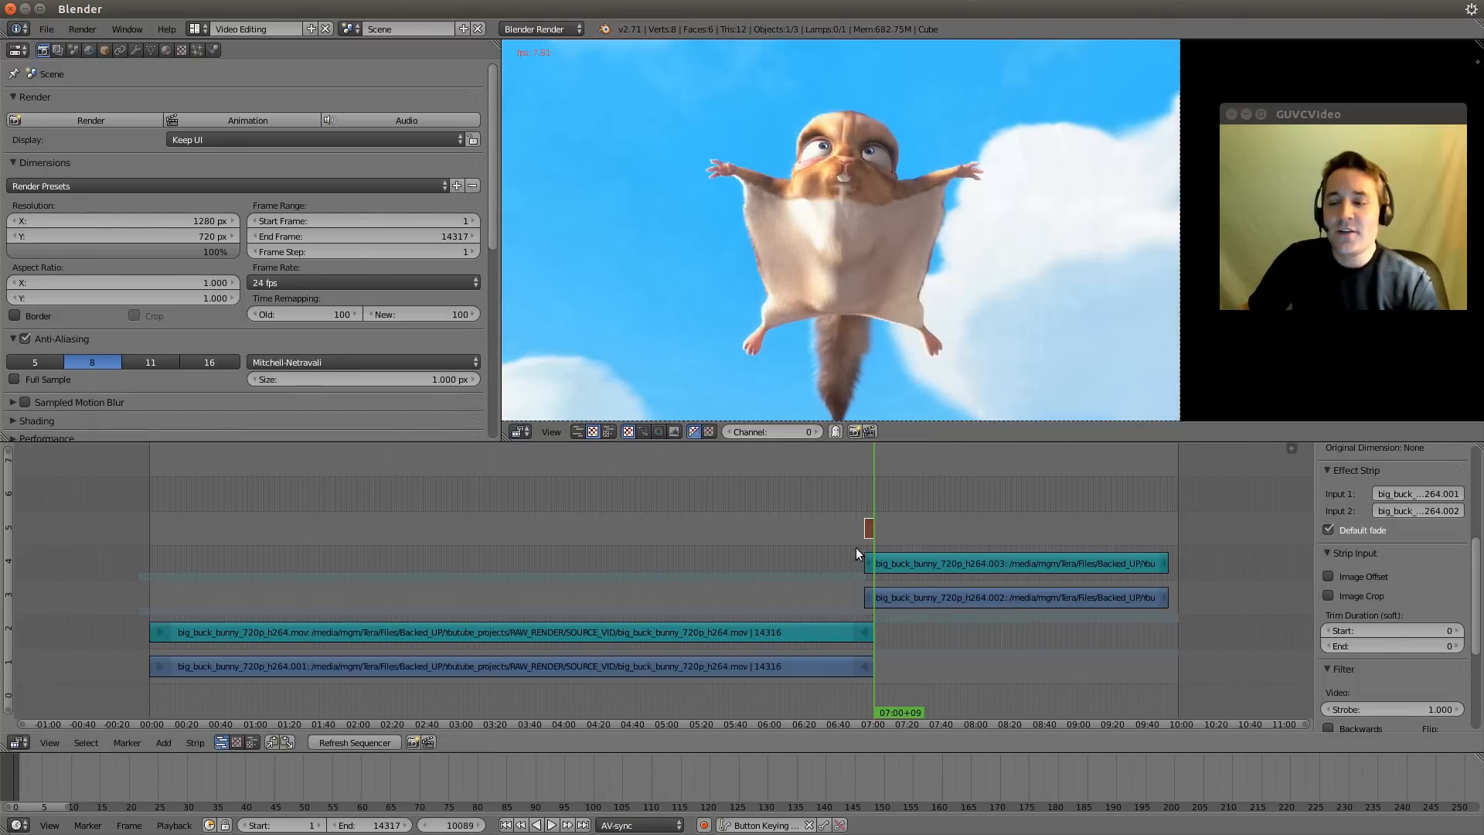
pyautogui.moveTo(878, 536)
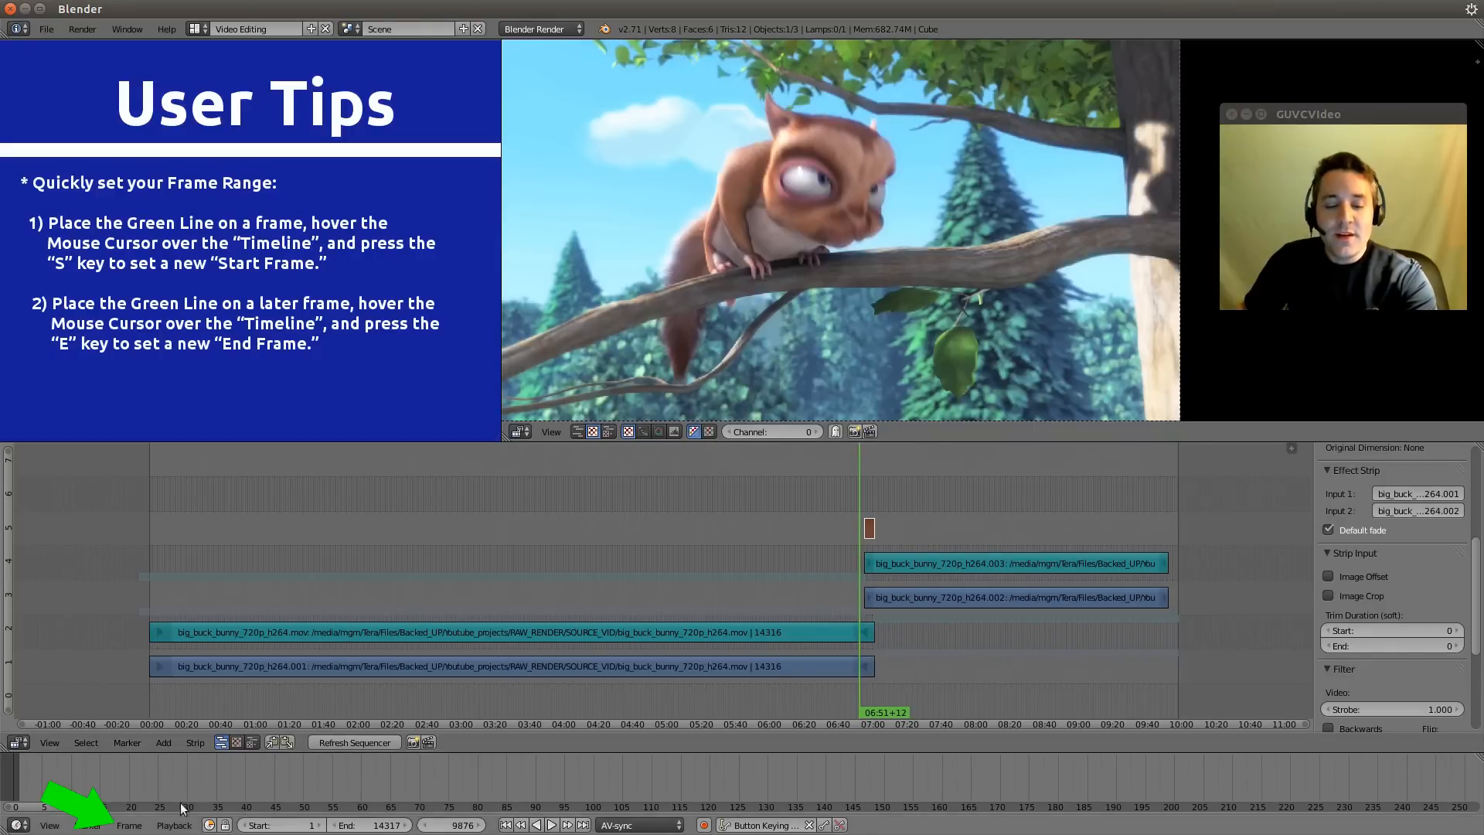
# - Set the playback start frame to 9887 from the Timeline frame menu
pyautogui.click(129, 824)
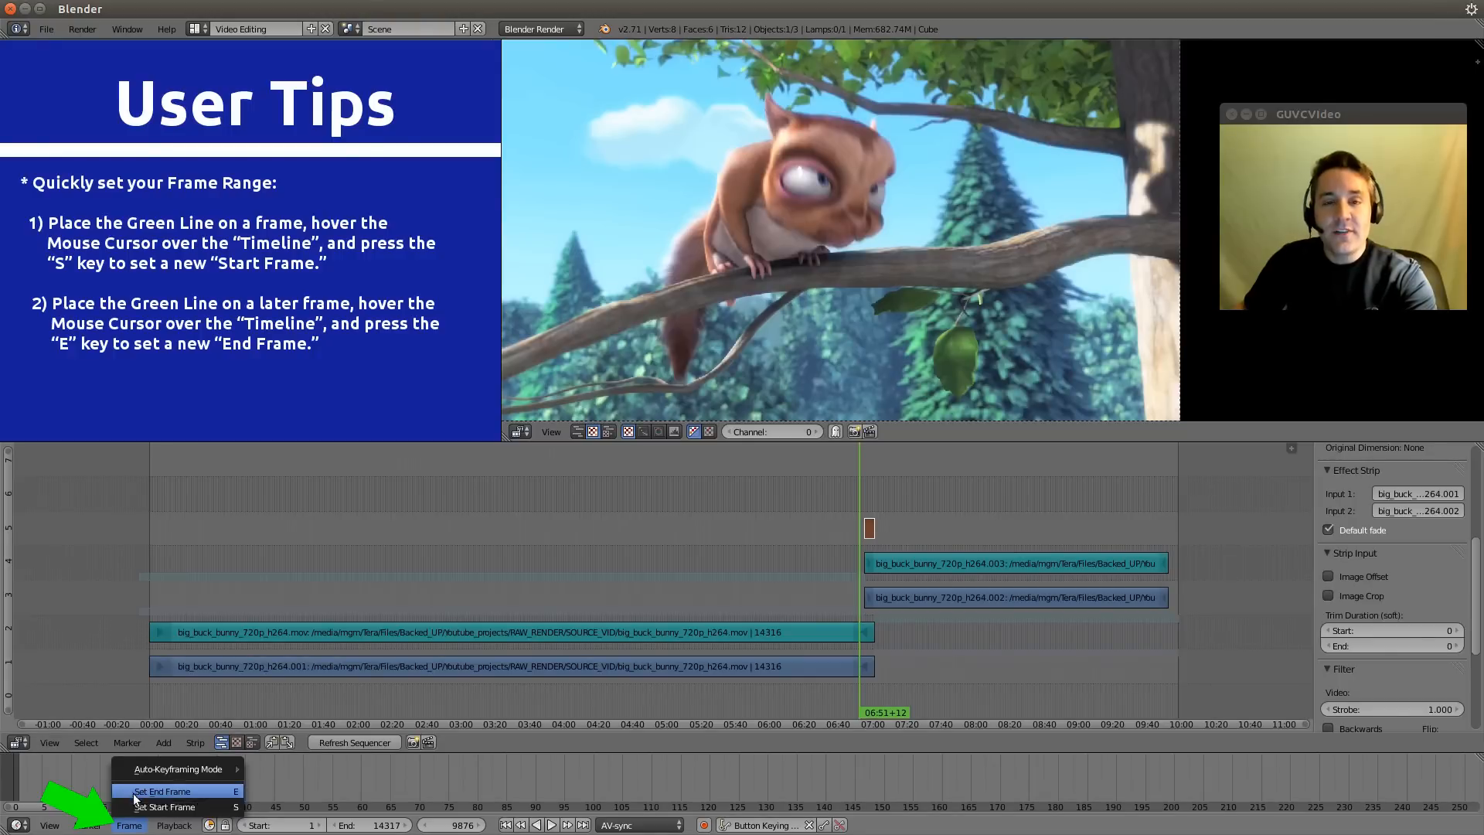
pyautogui.moveTo(175, 807)
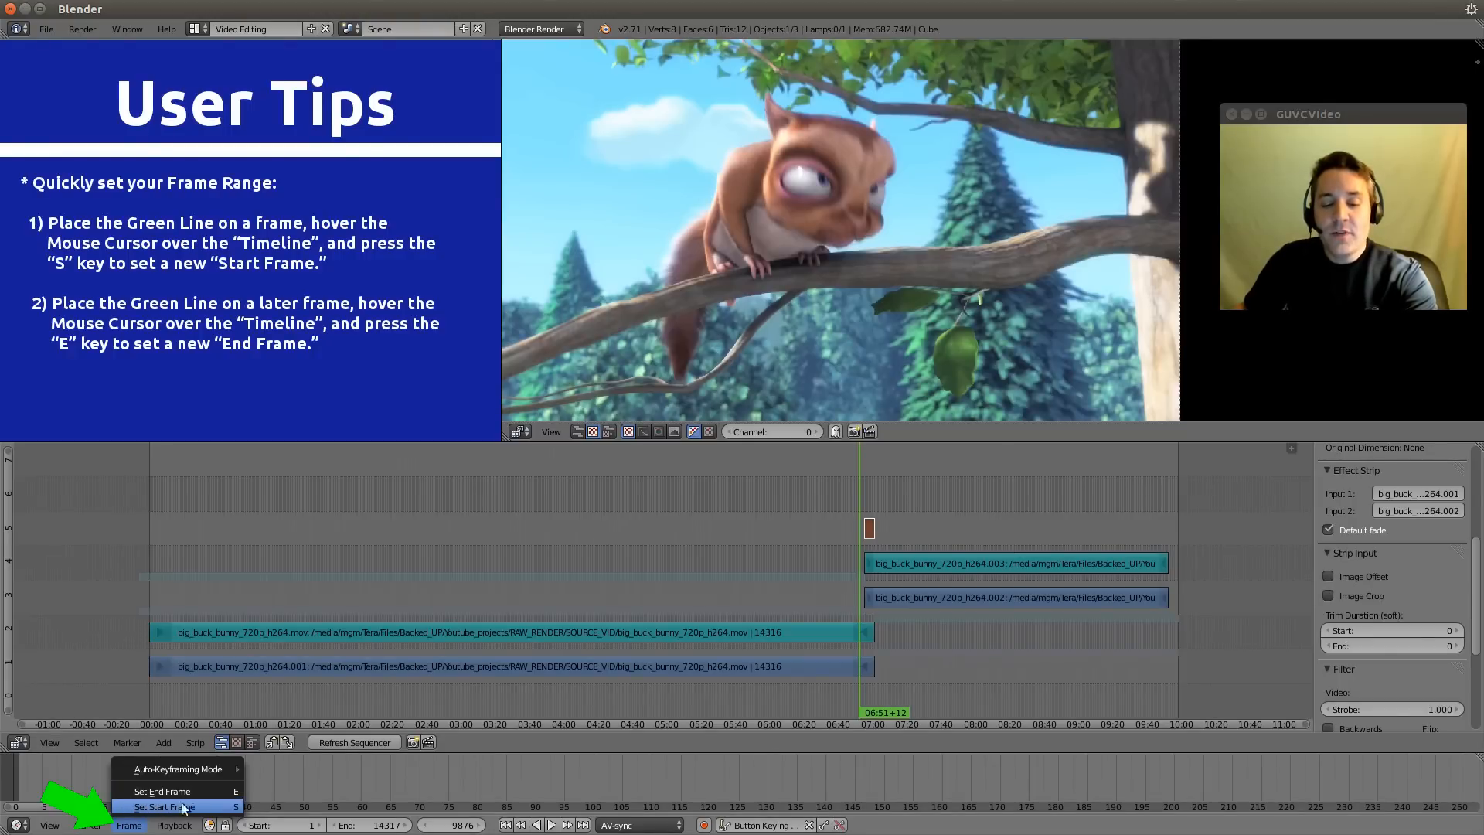
pyautogui.moveTo(163, 790)
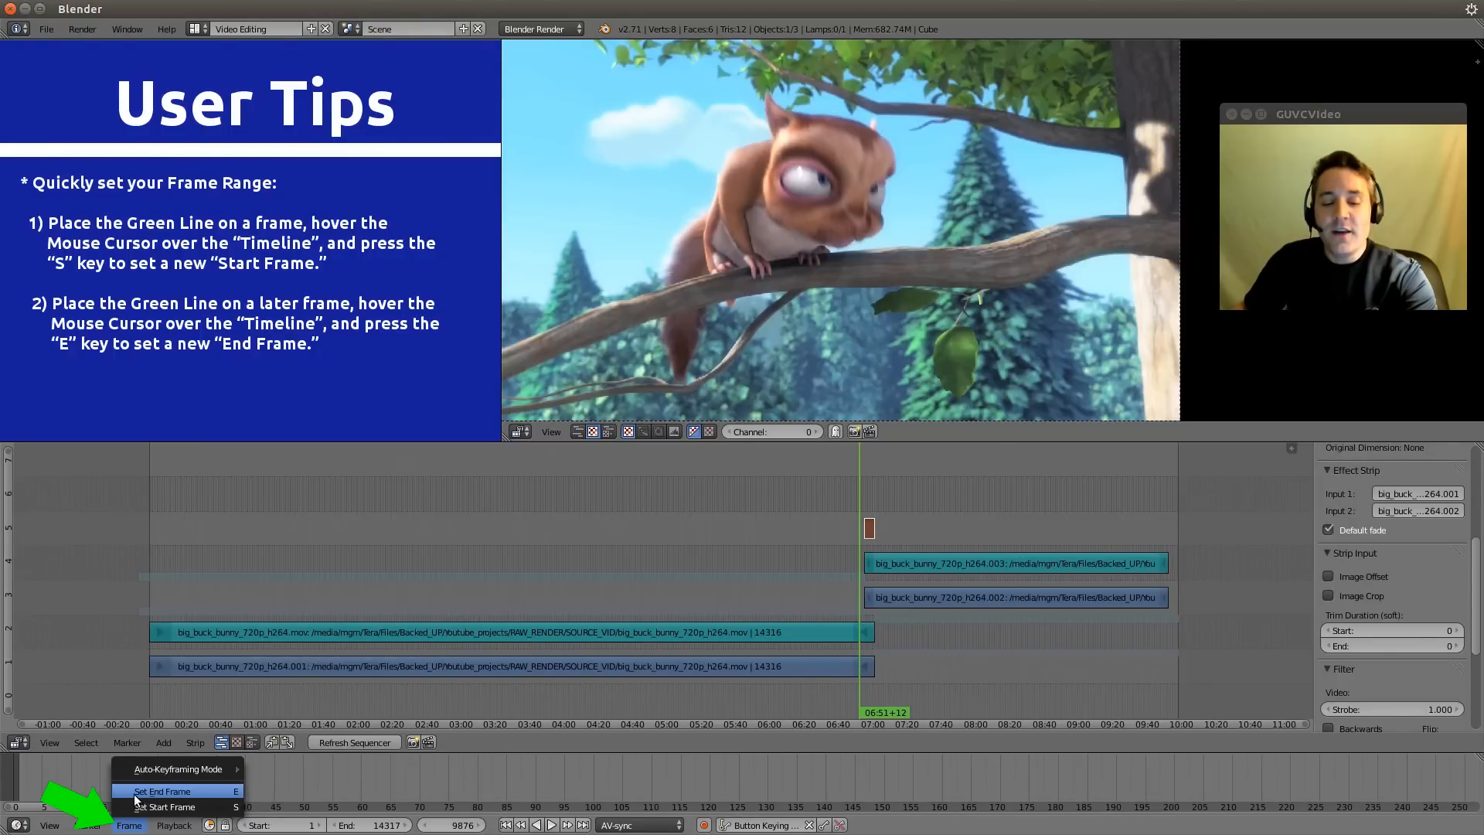
pyautogui.moveTo(166, 806)
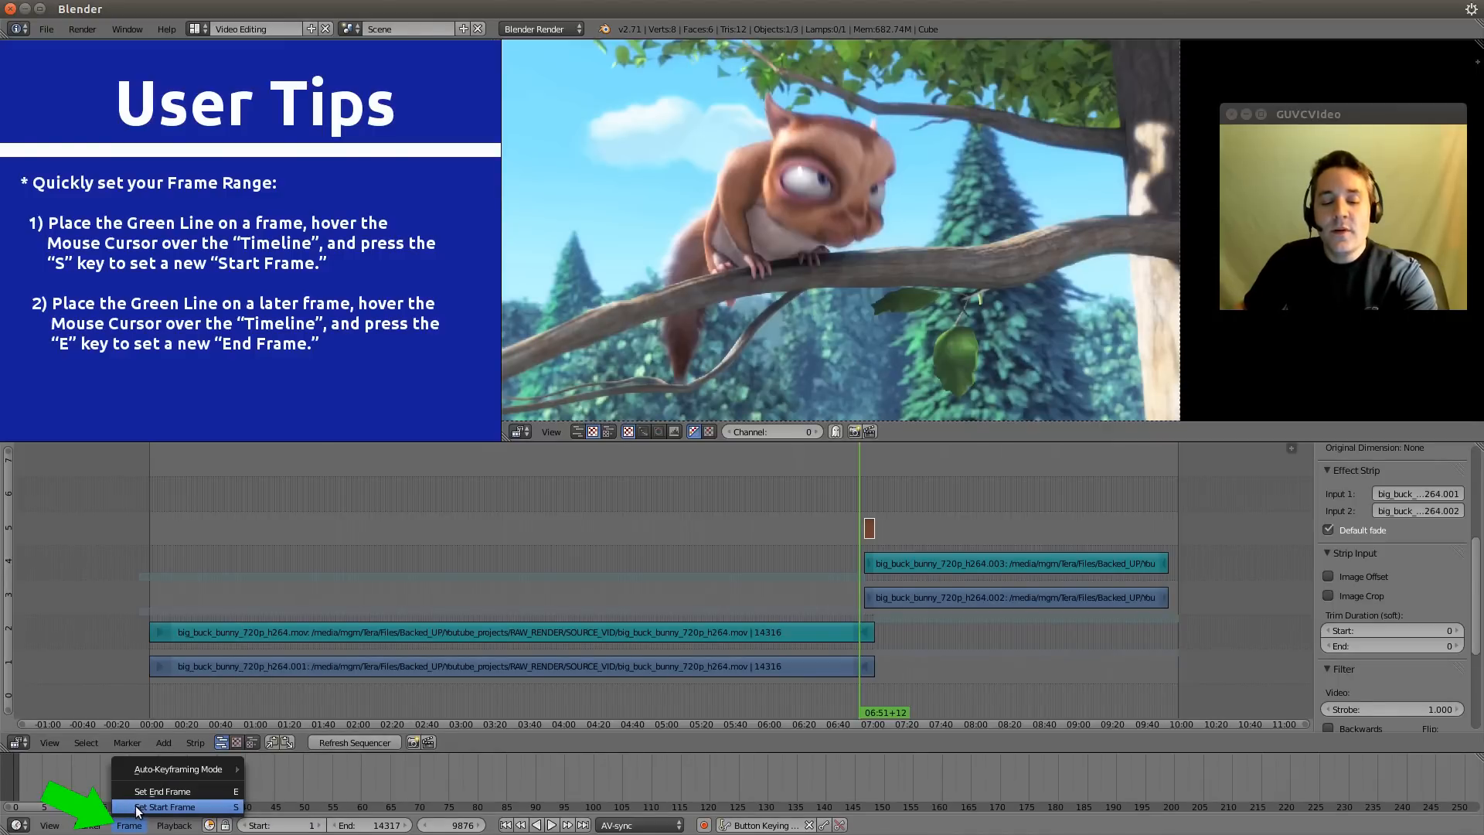
pyautogui.click(163, 806)
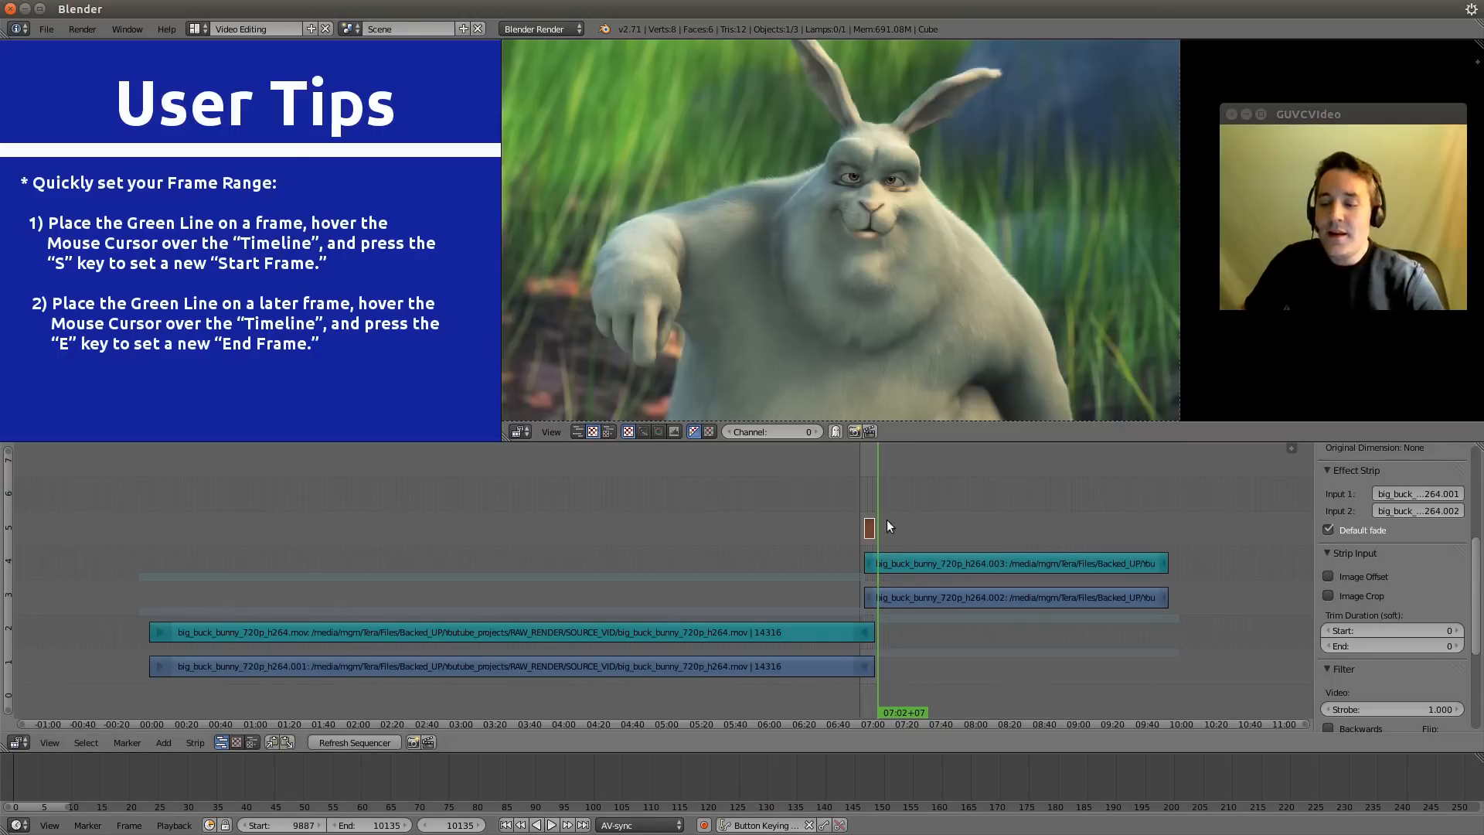
pyautogui.moveTo(869, 538)
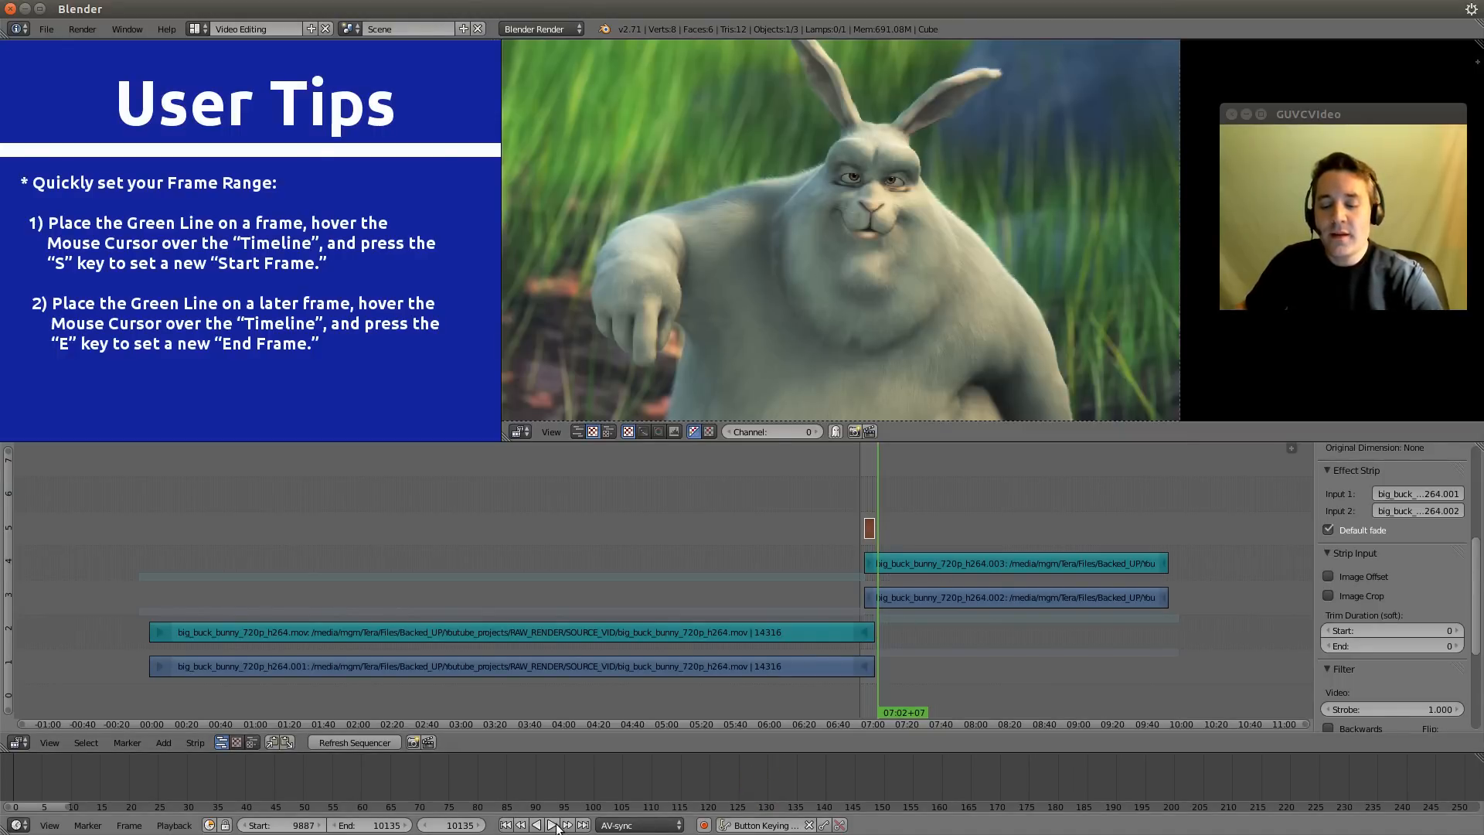
# - Play the shortened 9887–10135 range to preview the overlapping clips
pyautogui.click(551, 825)
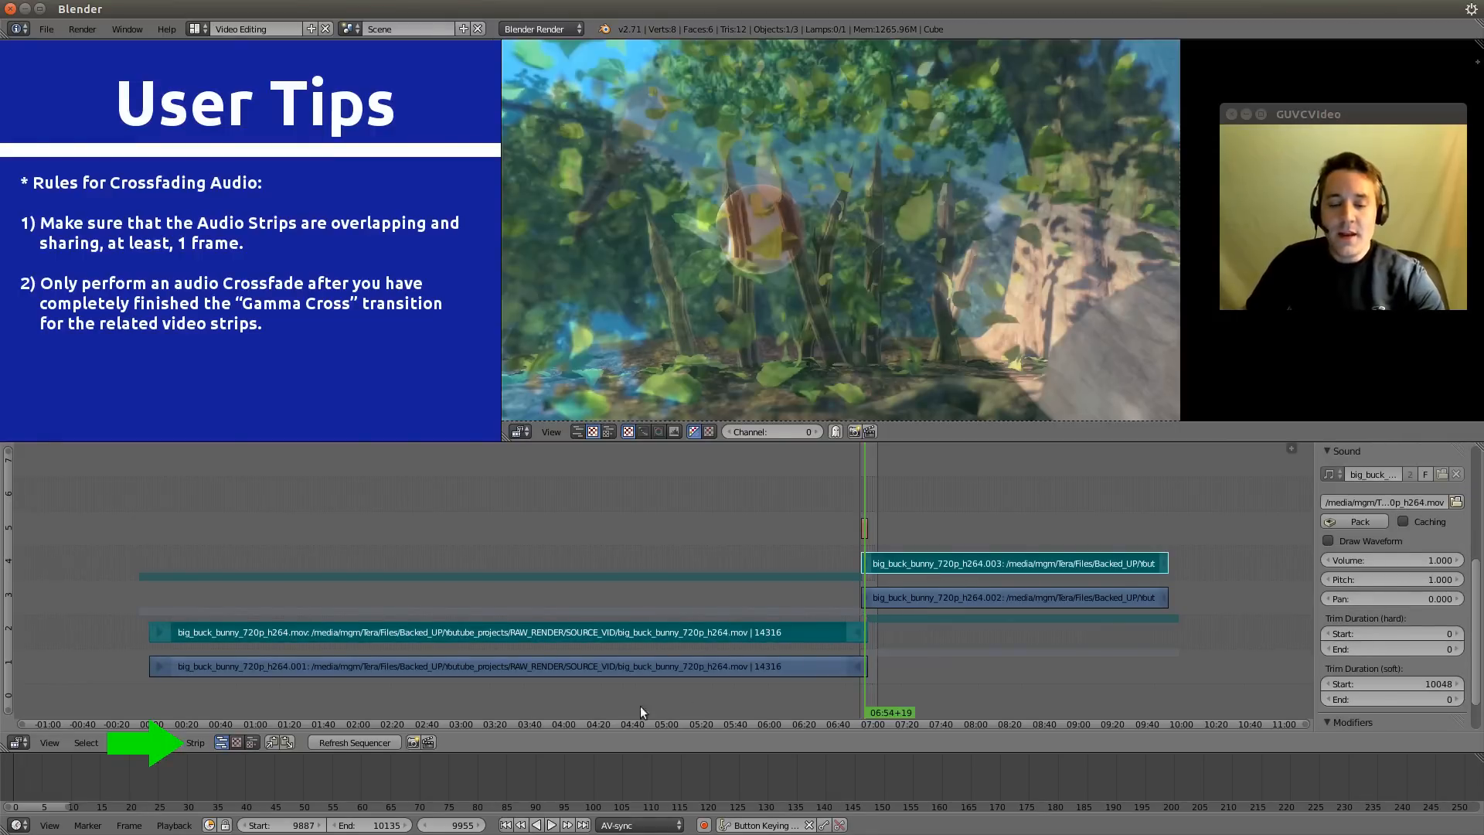
# - Apply Strip > Crossfade sounds to the two selected sound strips
pyautogui.click(195, 742)
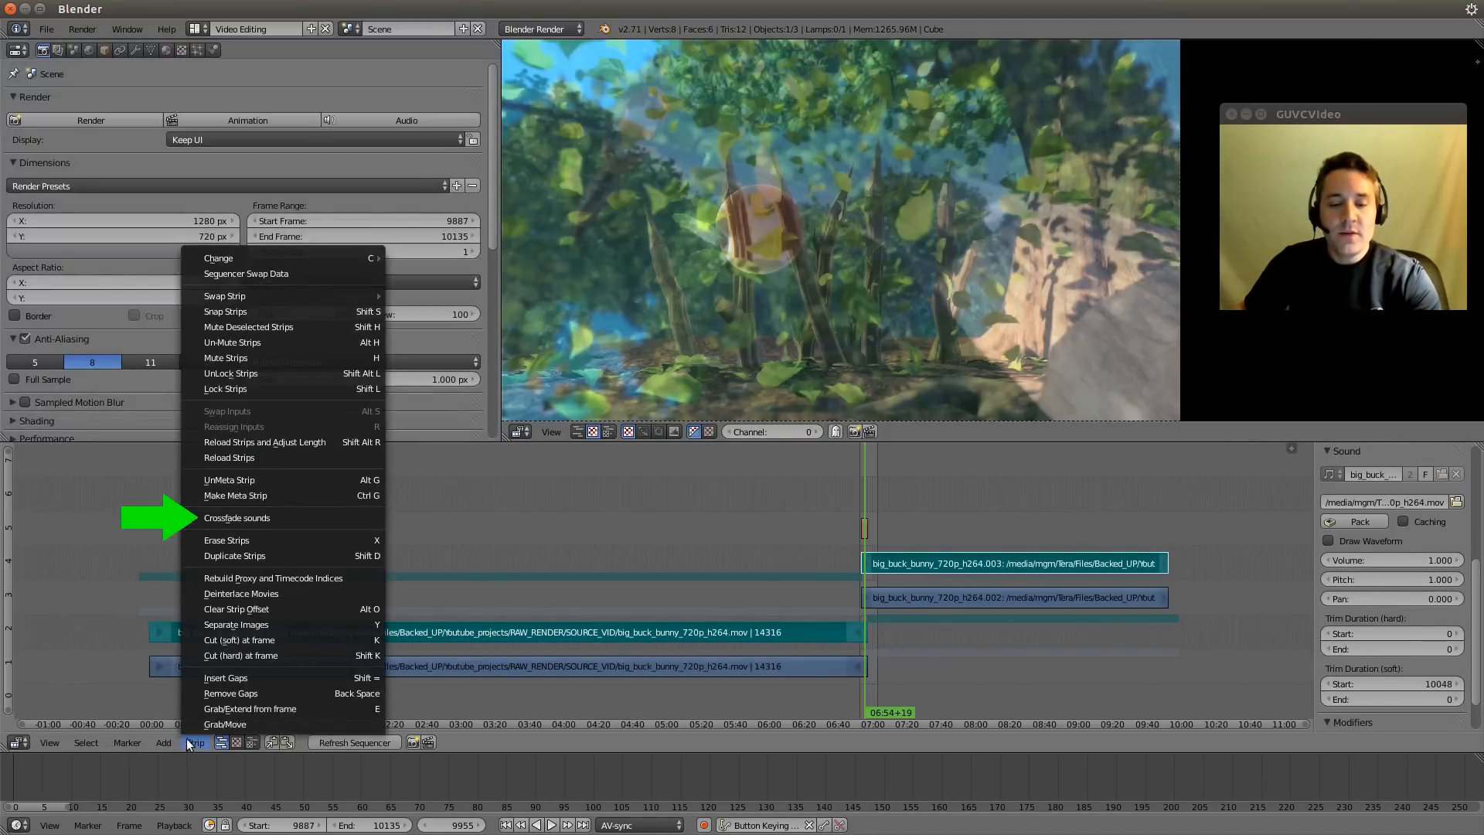
pyautogui.moveTo(237, 518)
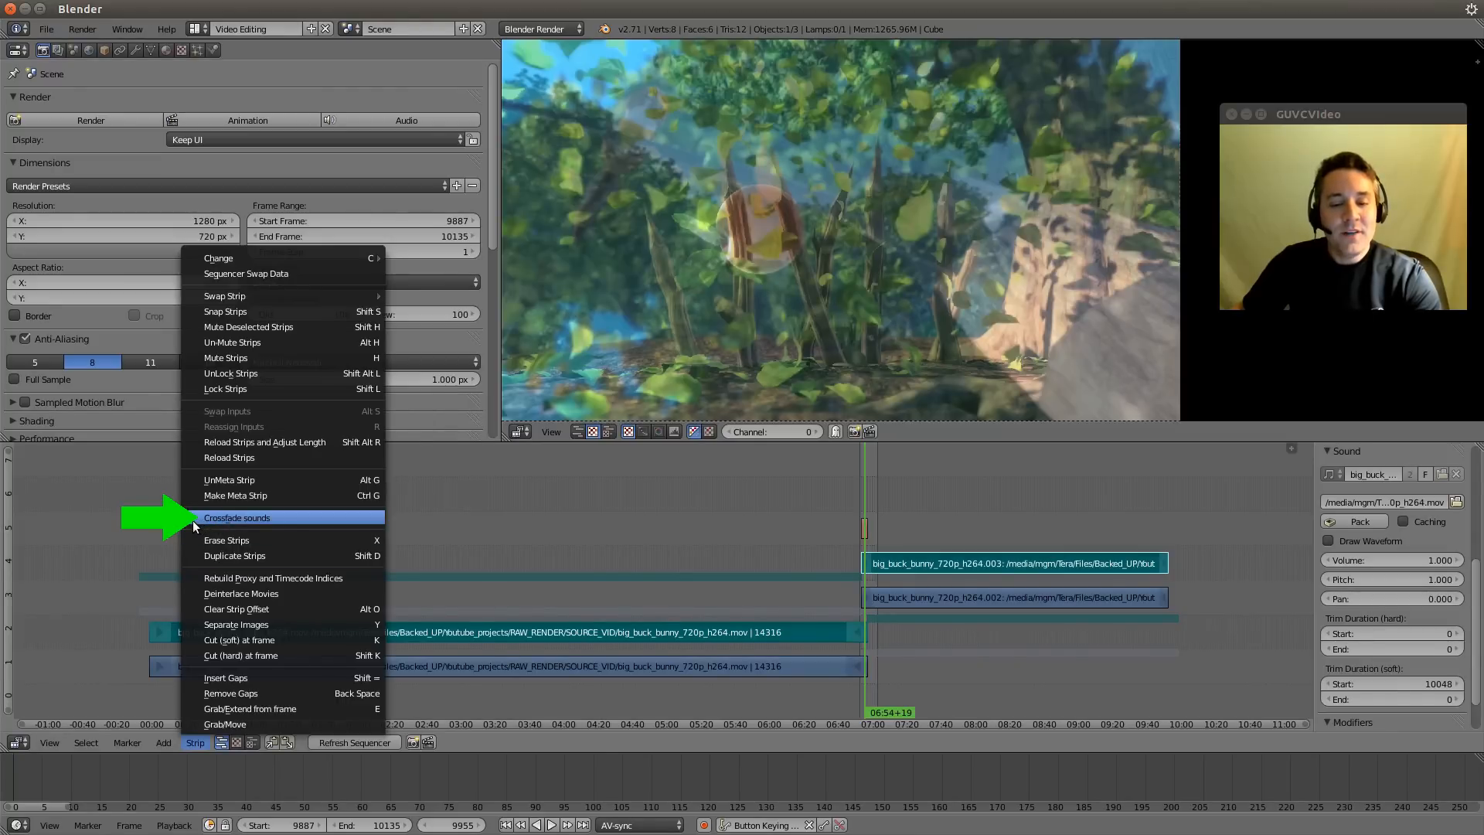
pyautogui.moveTo(236, 517)
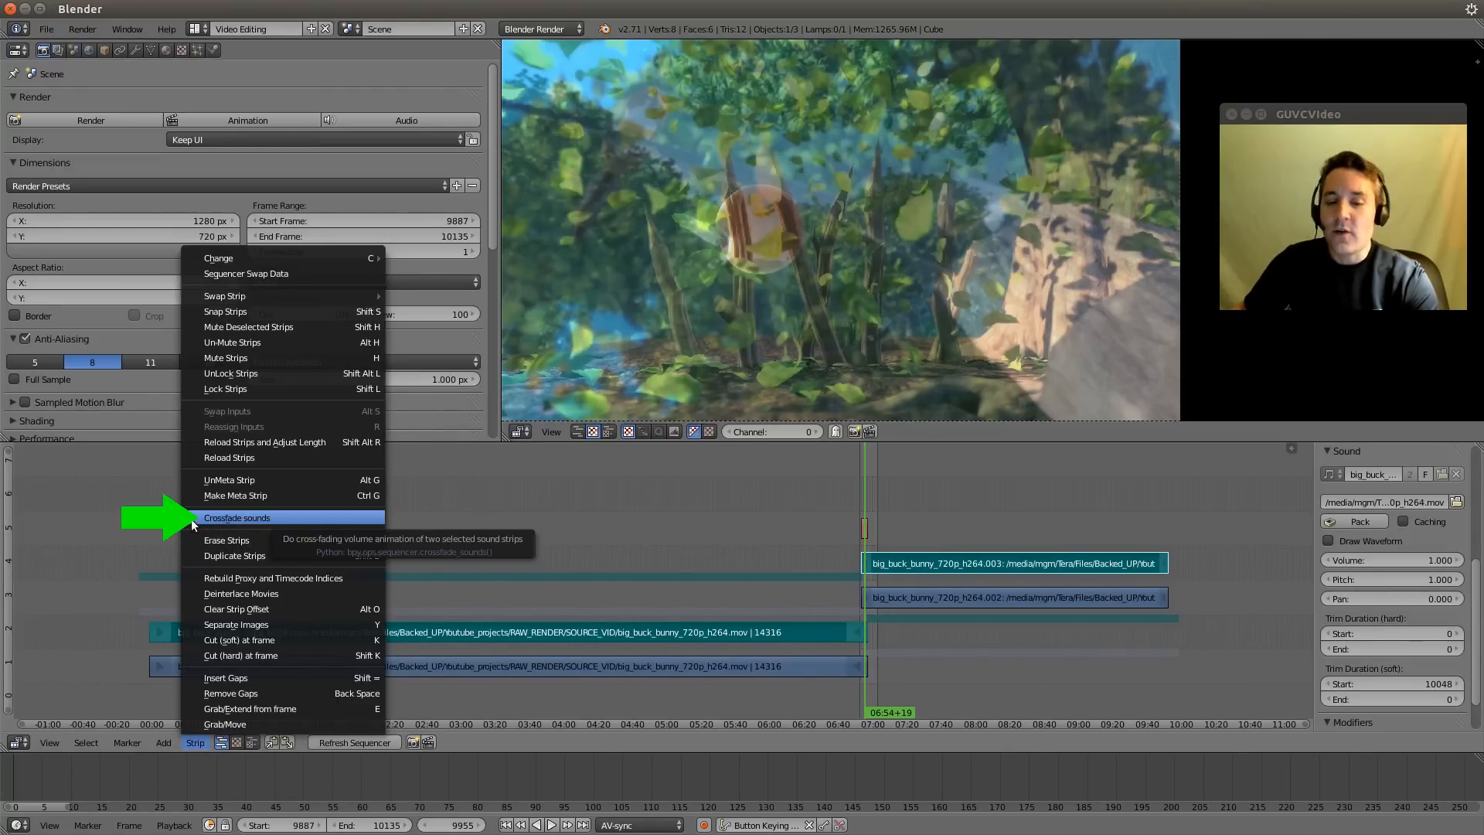
pyautogui.click(237, 517)
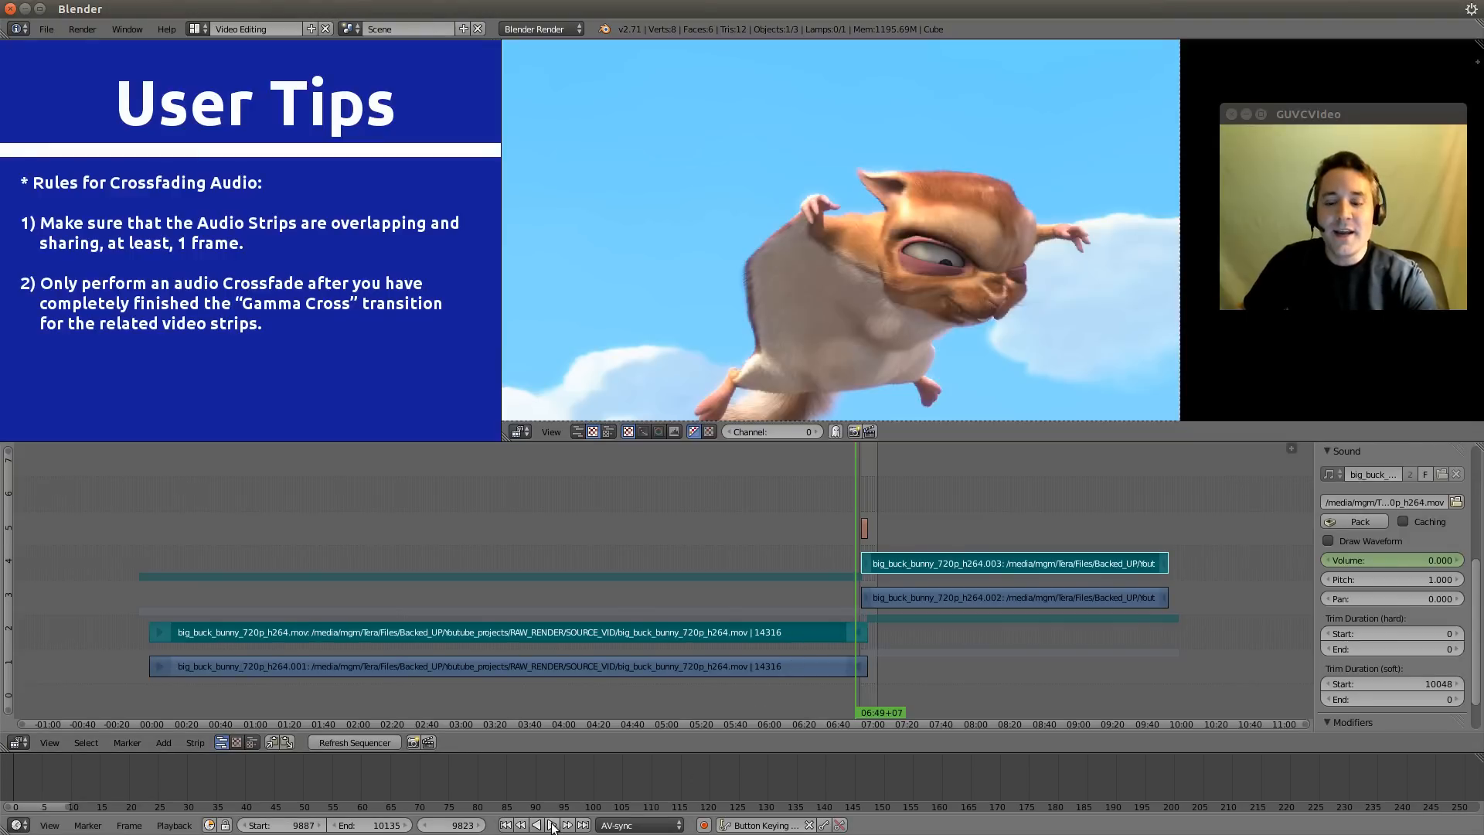
# - Loop playback of the narrowed frame range to review the video and audio crossfade
pyautogui.click(554, 825)
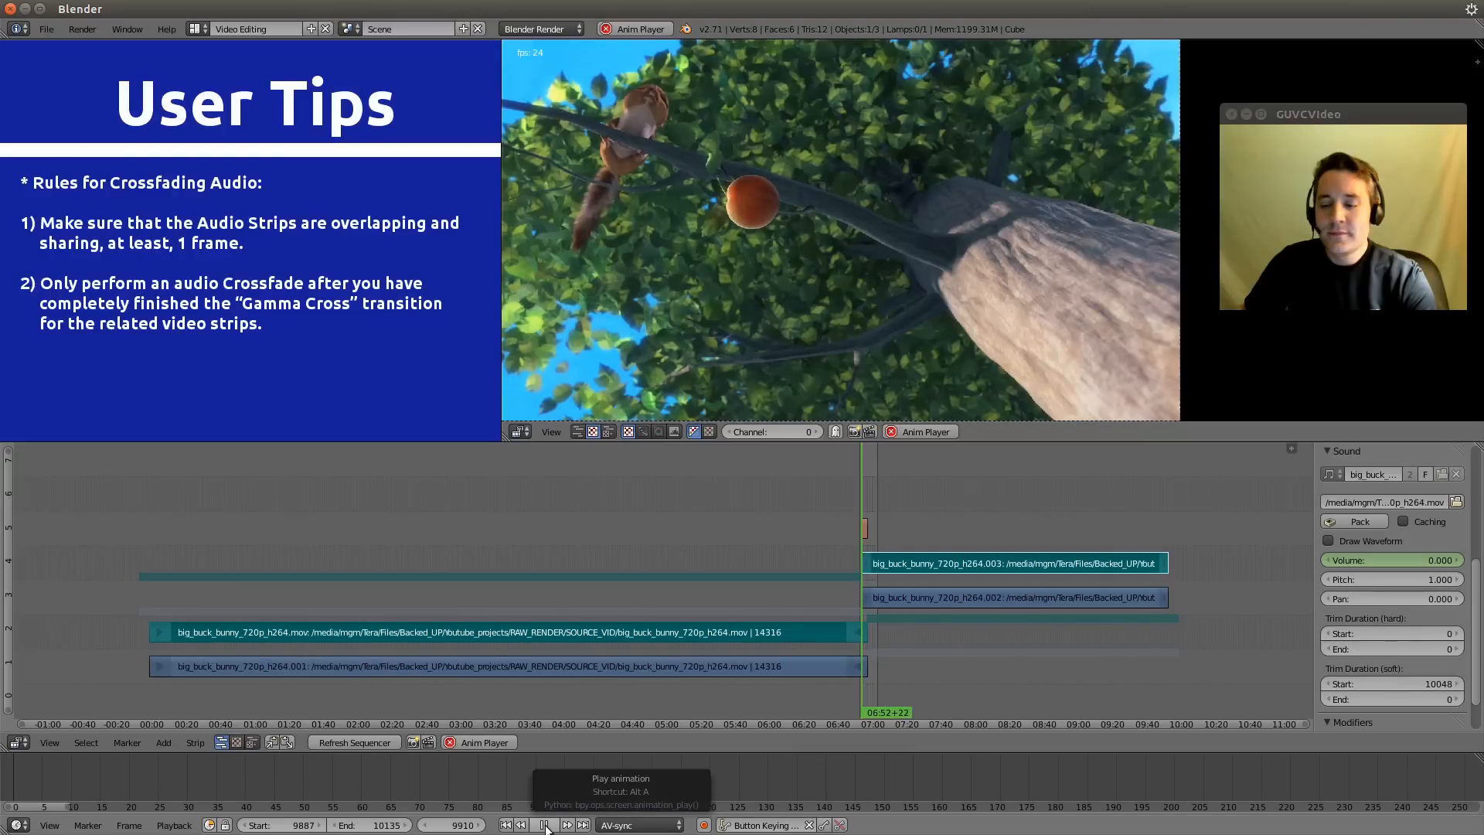
pyautogui.click(544, 825)
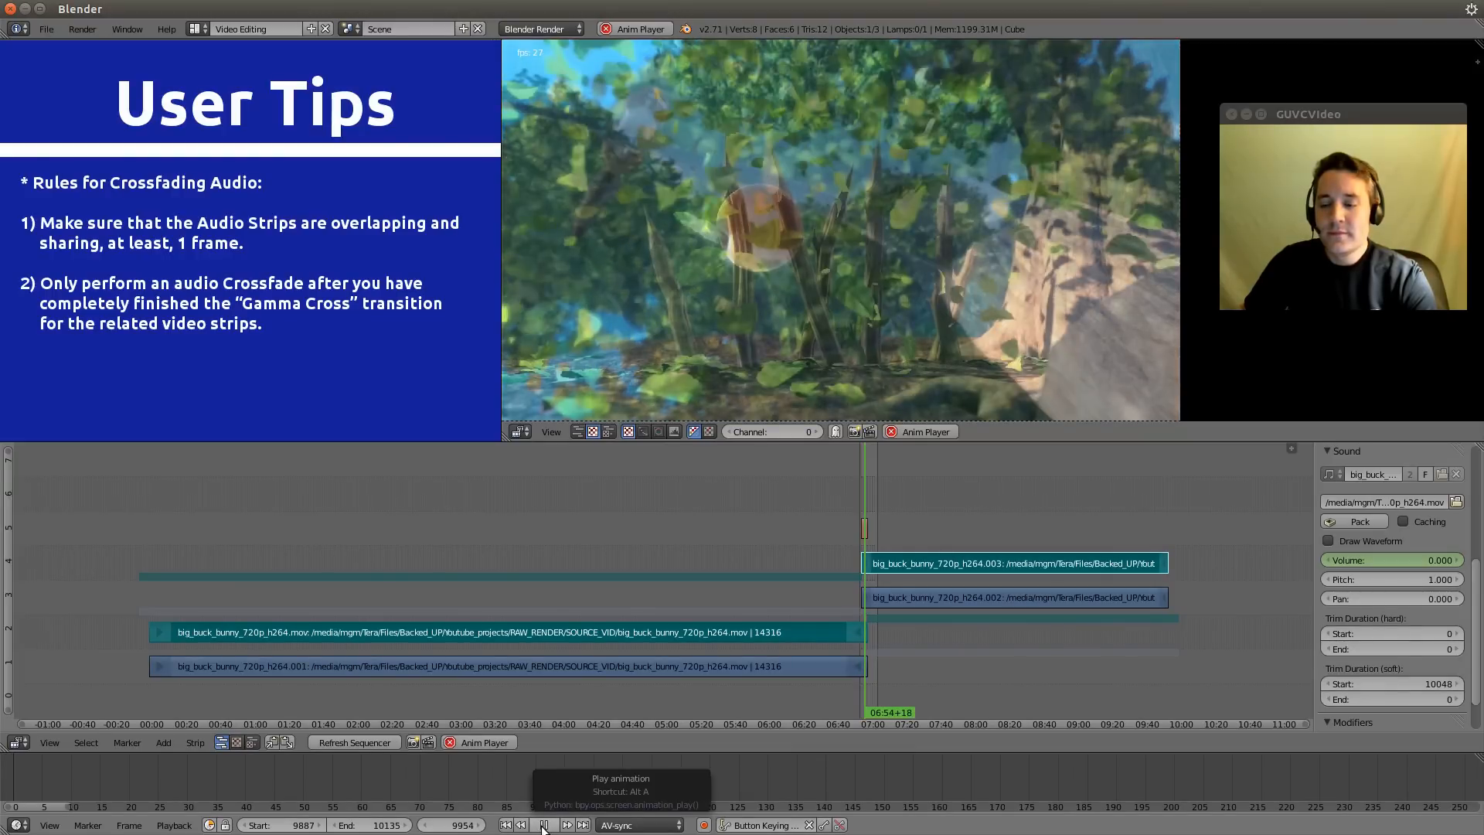